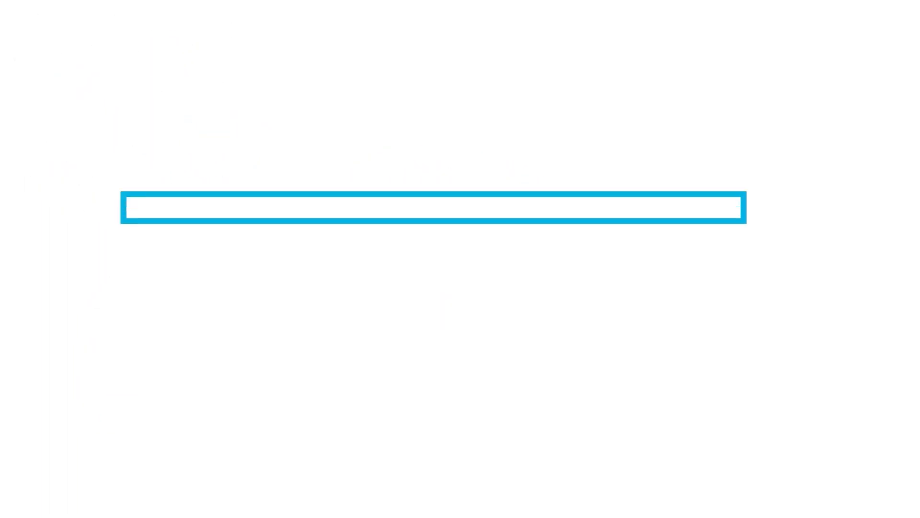
pyautogui.write('Data wrangling typically occurs at the beginning of the data analysis process.')
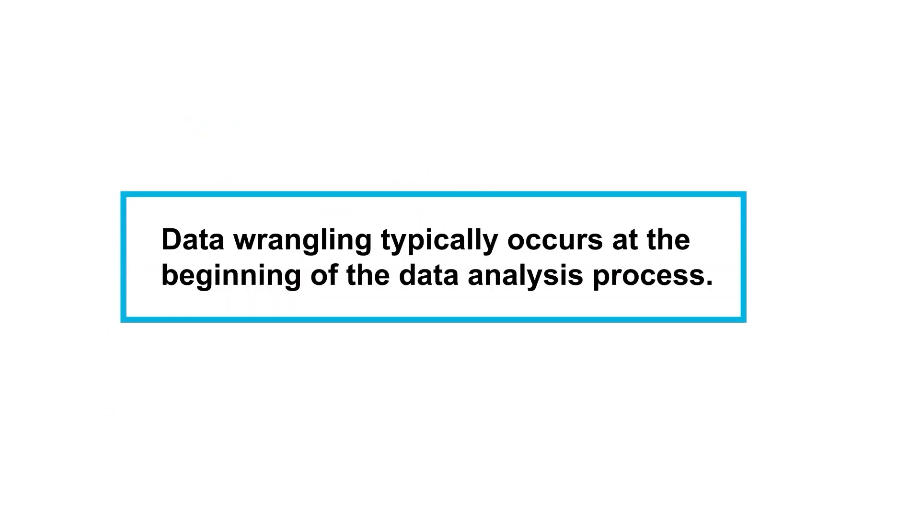
pyautogui.write('Wrangling can come at different plac')
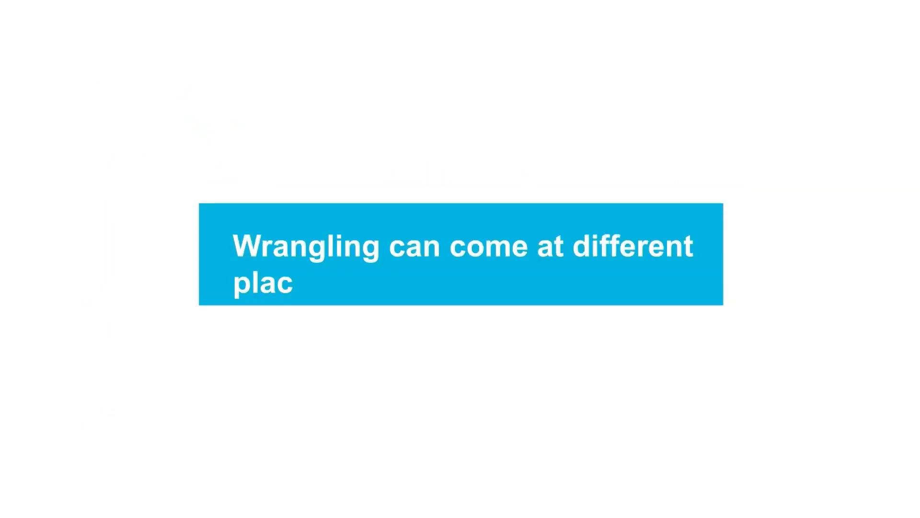